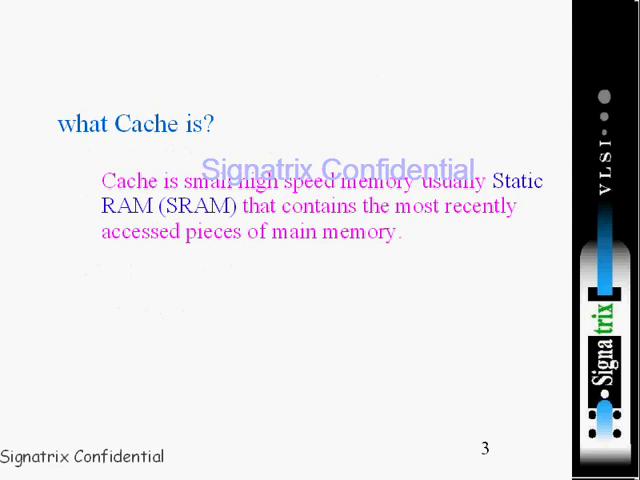
mouse_move(28, 92)
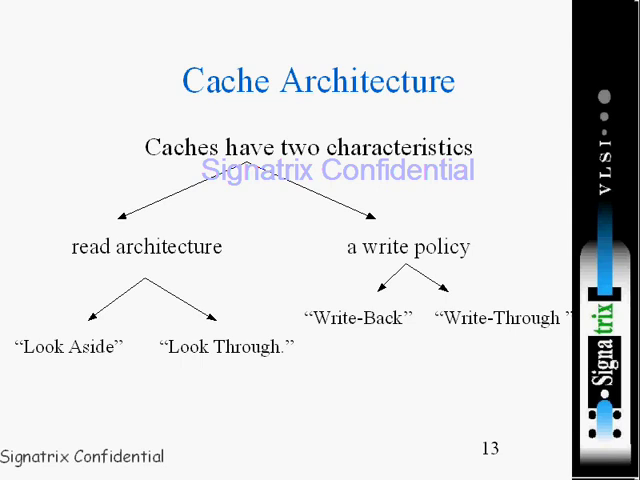
Advance from the cache architecture slide to slide 14, Look Aside Cache, with its advantages and disadvantages.
key("Right")
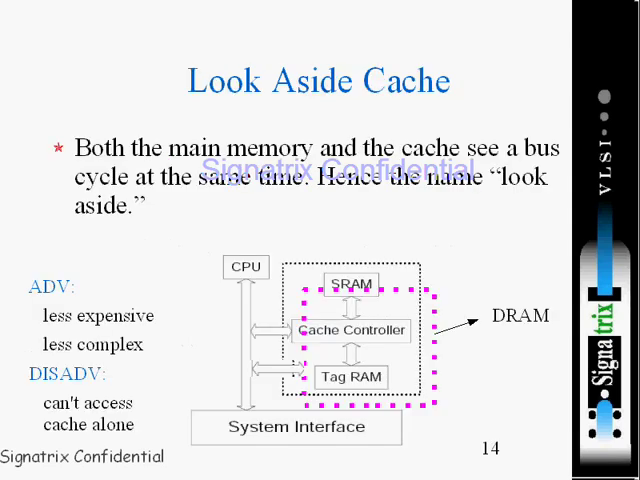